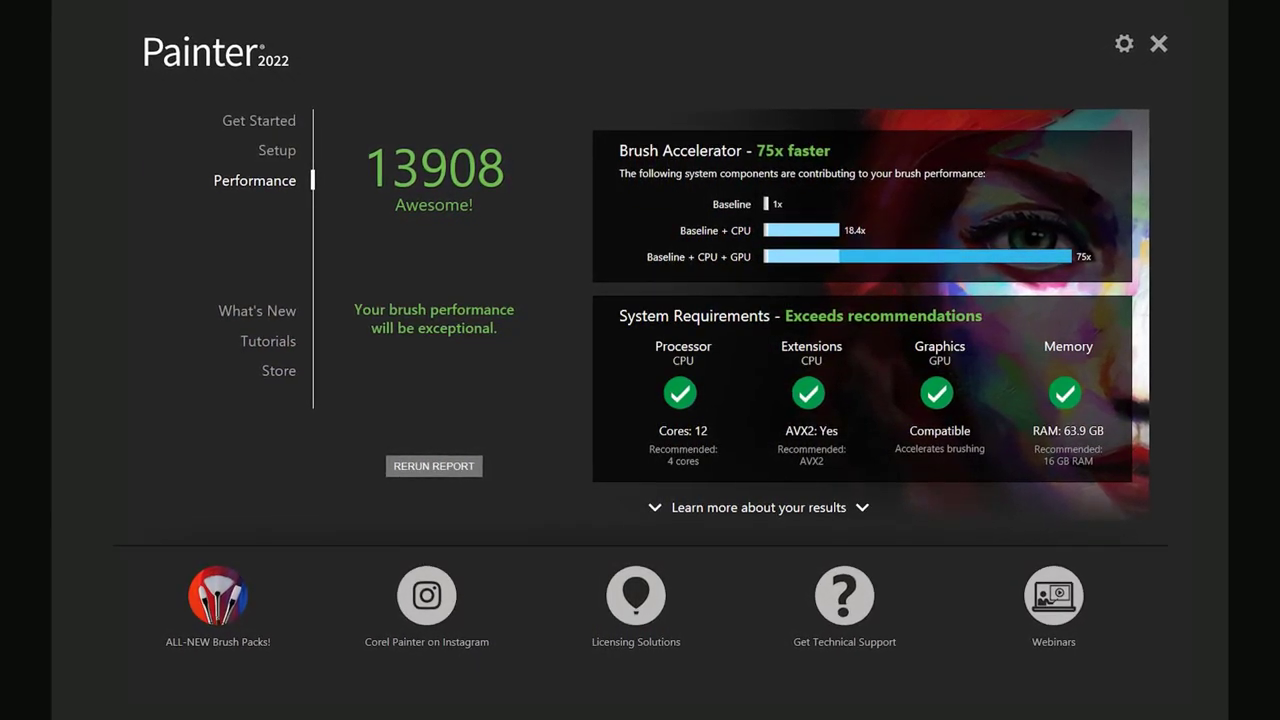
Dismiss the performance benchmark results to return to the blank document
click(1158, 44)
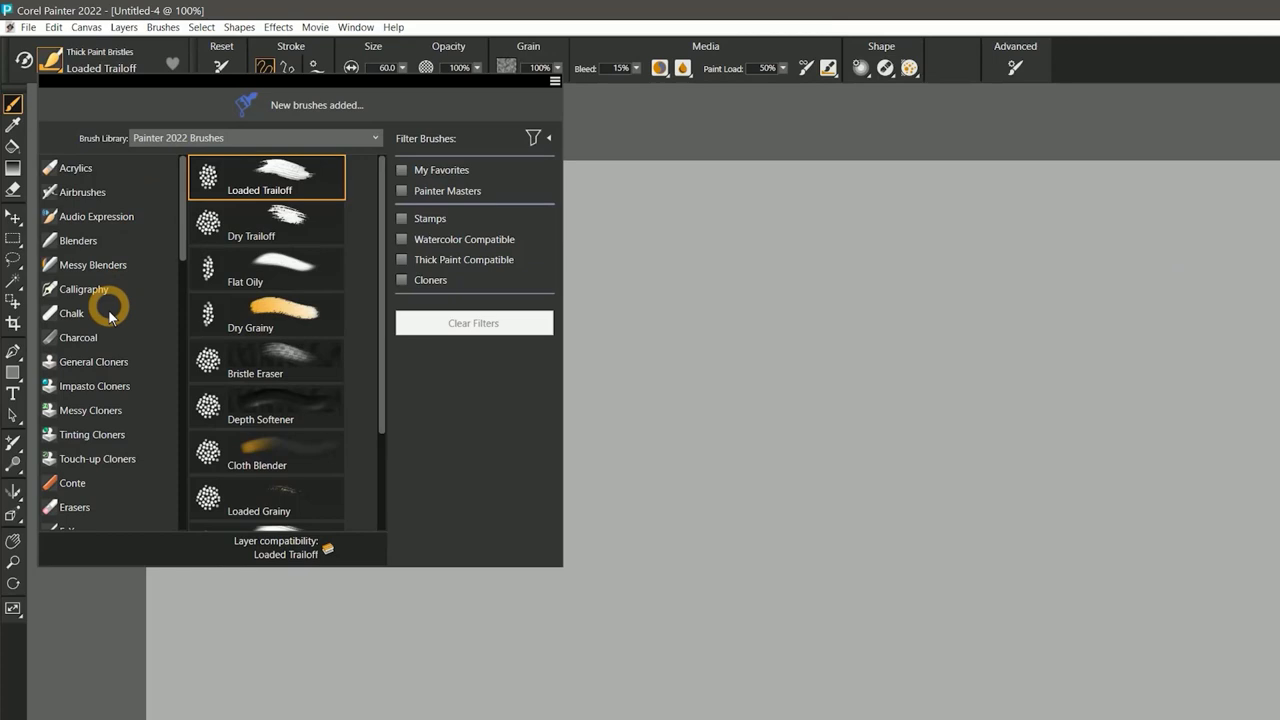
Choose a Chalk brush variant from the Painter 2022 brush library
click(72, 312)
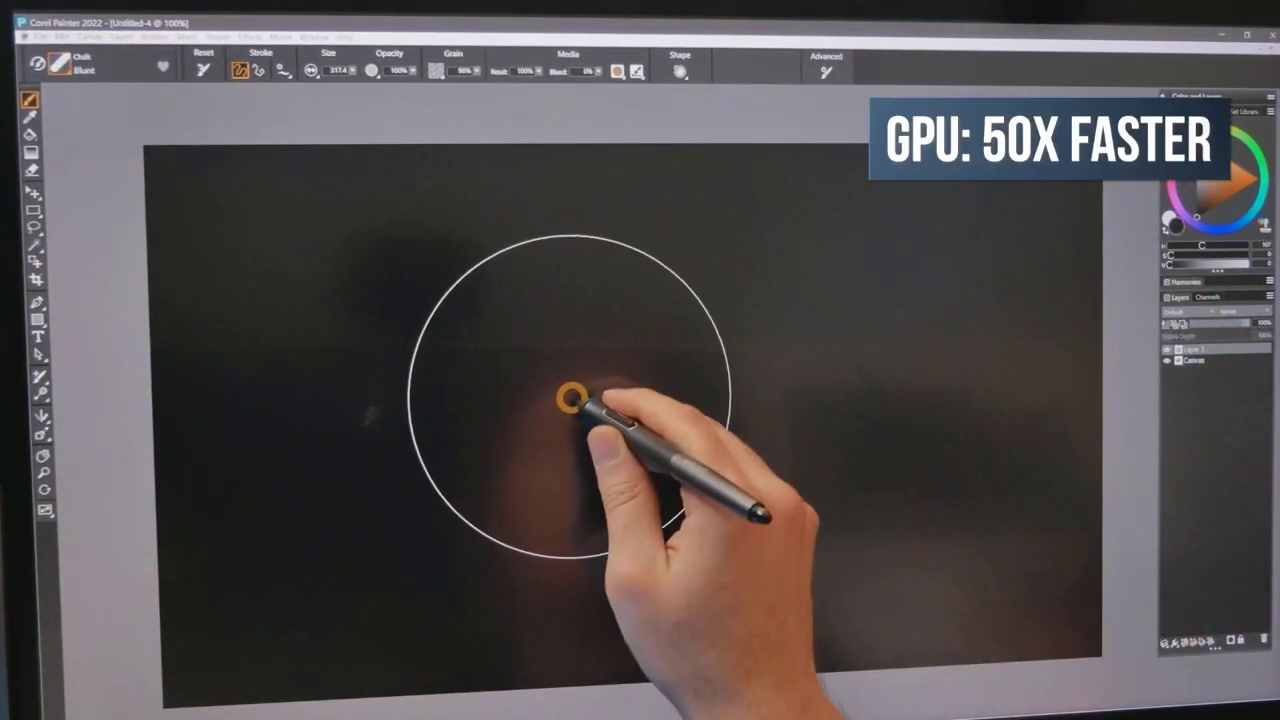
Load the Impasto Round Oily brush from the brush library
click(356, 28)
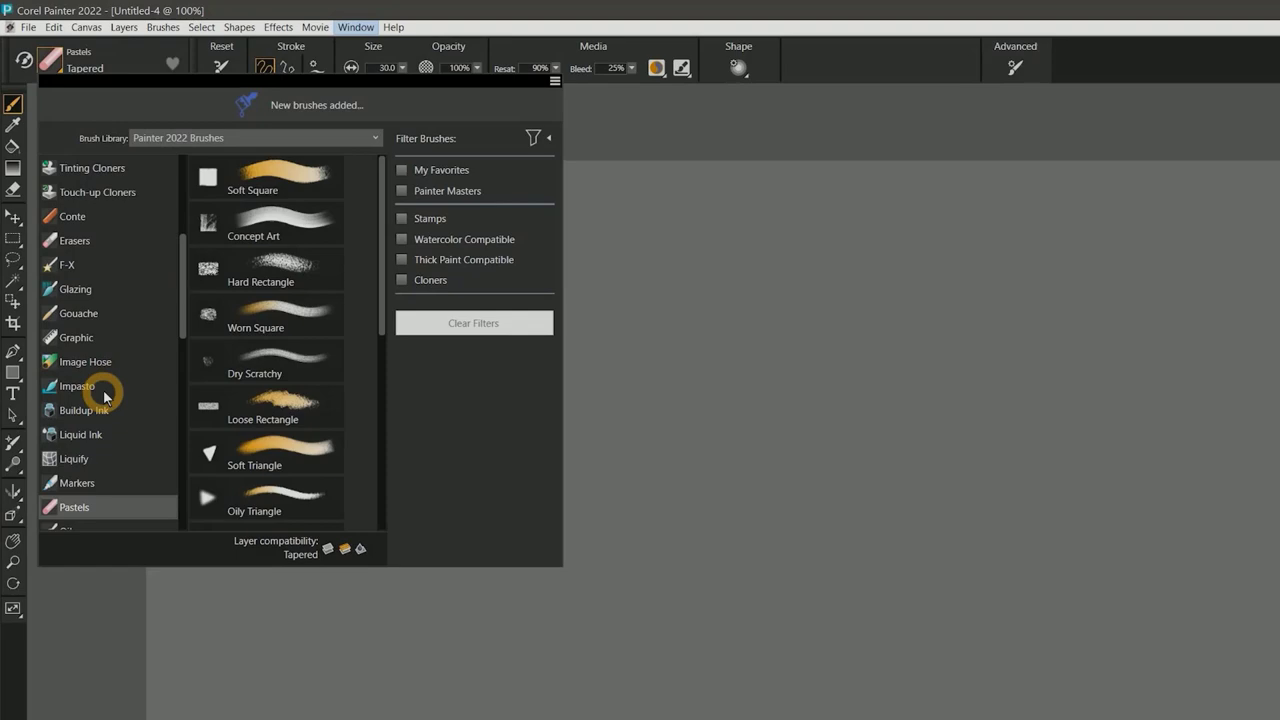
click(76, 386)
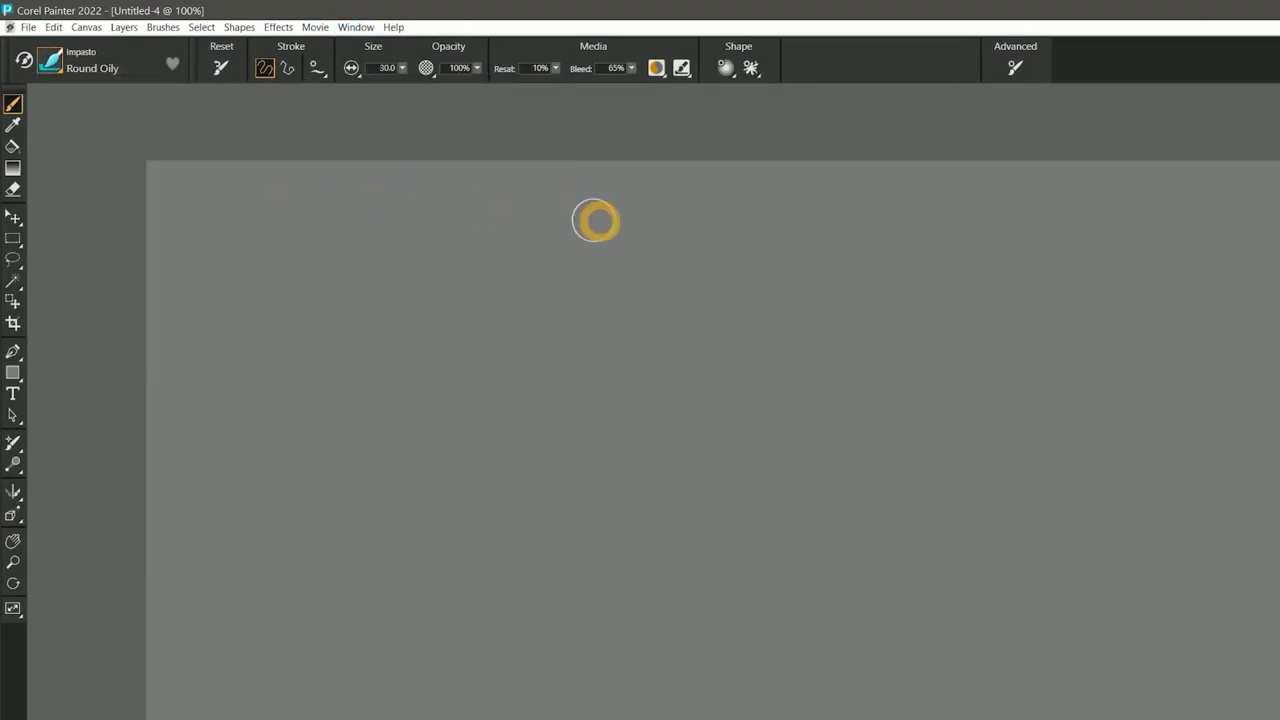